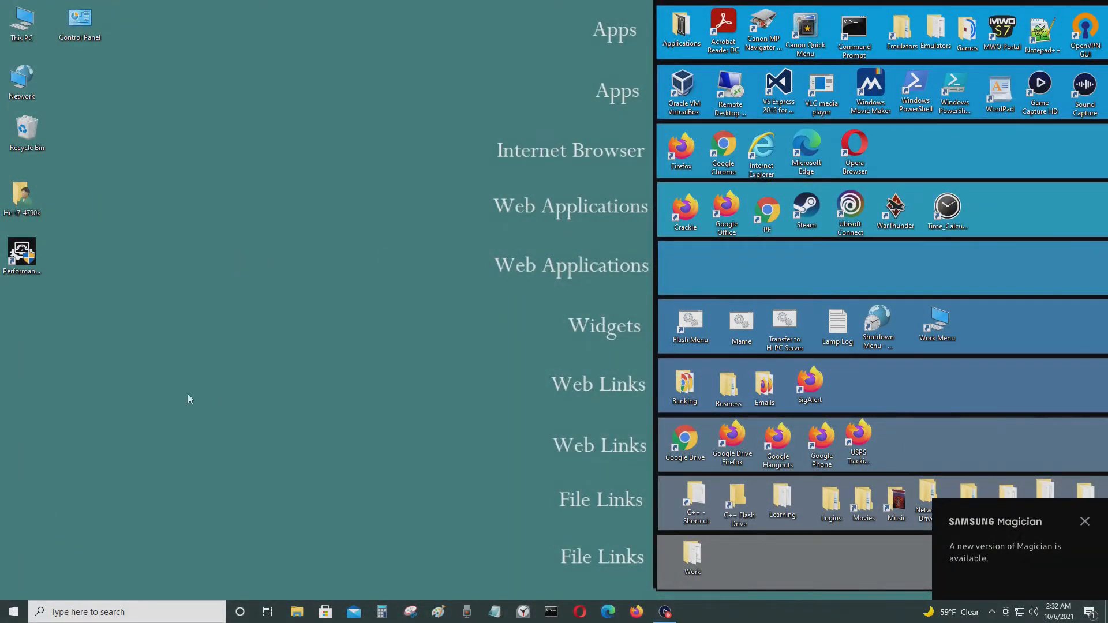
mouse_move(142, 611)
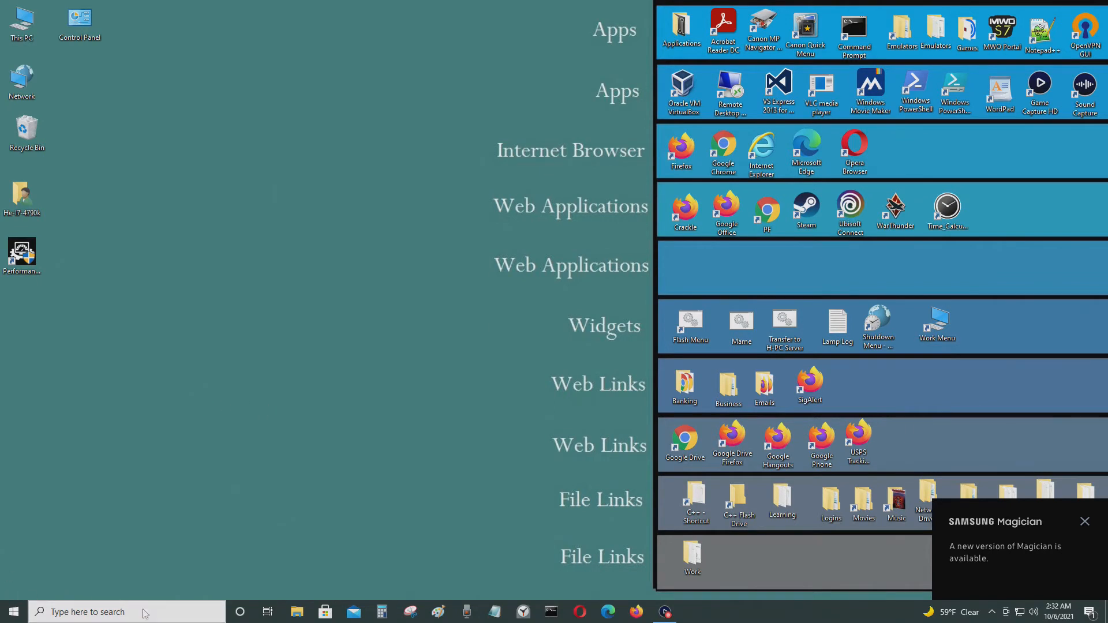
- Open Disk 3's properties in Disk Management, verify GPT partition style on Volumes, then cancel
text(computer)
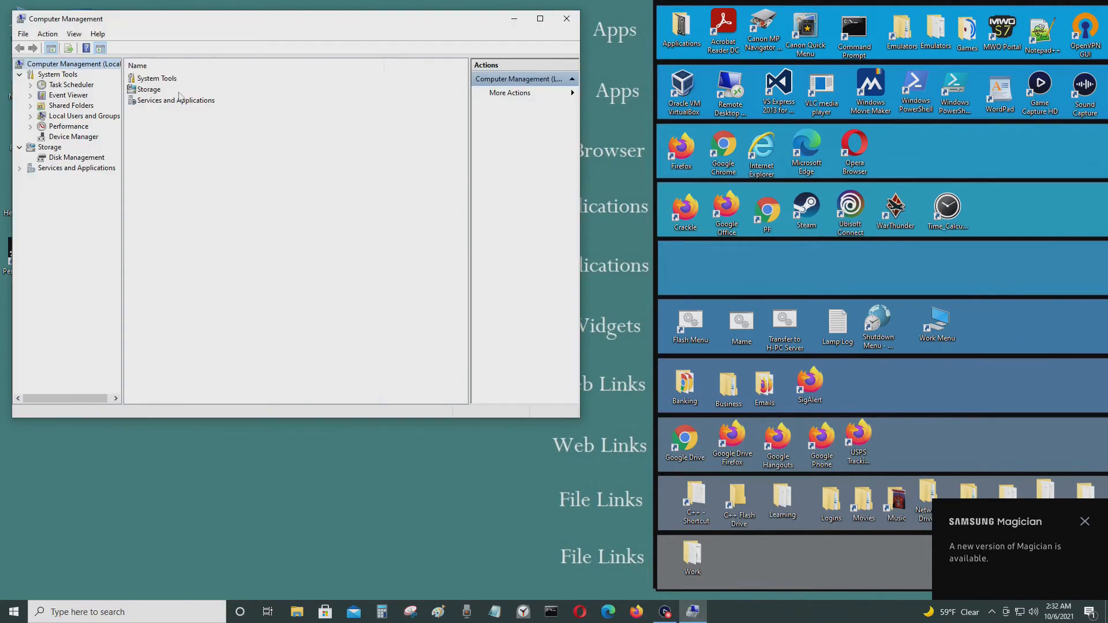
click(75, 158)
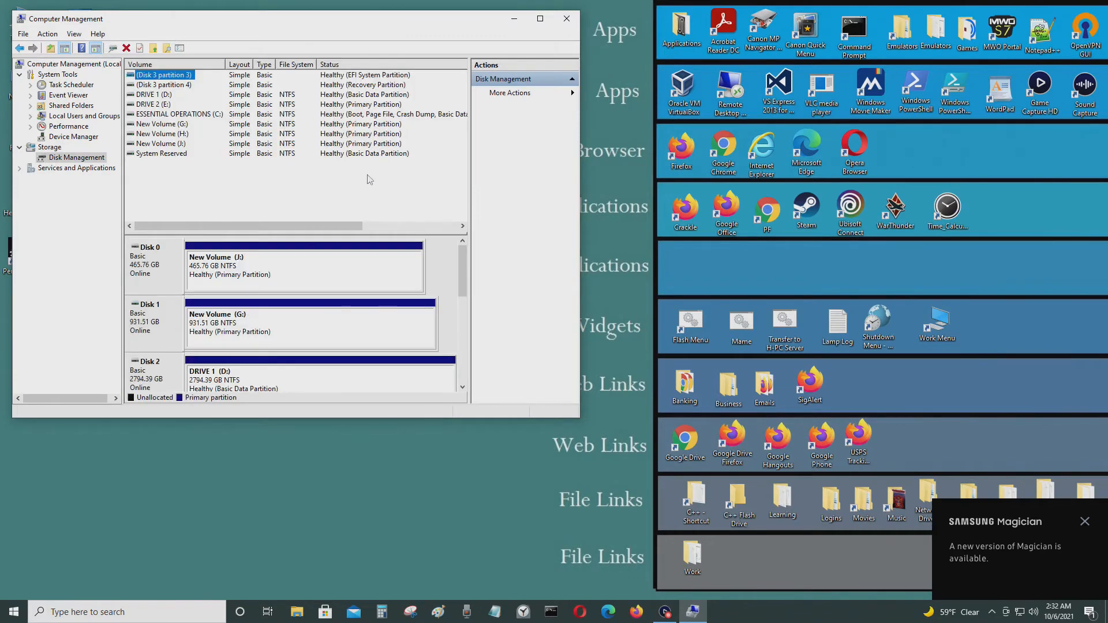
mouse_move(318, 323)
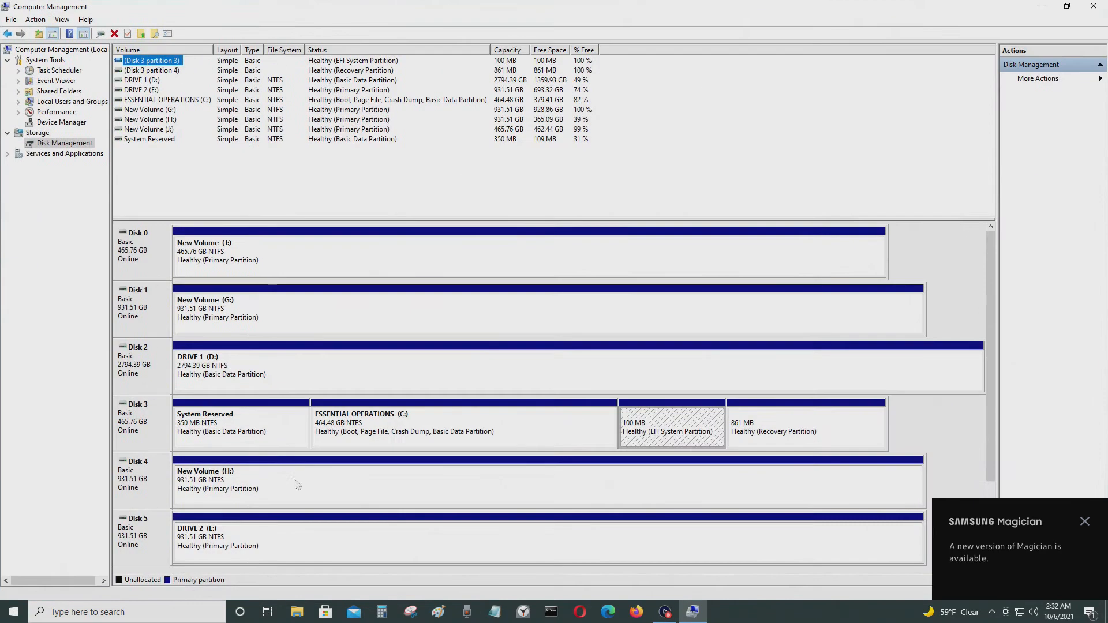
right_click(141, 413)
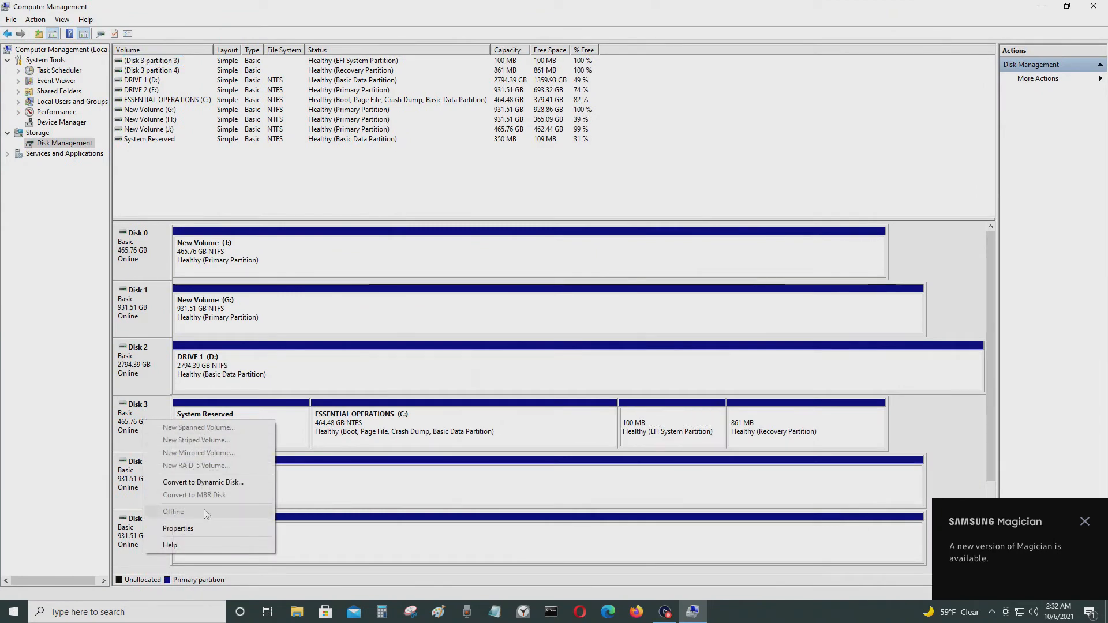
click(177, 528)
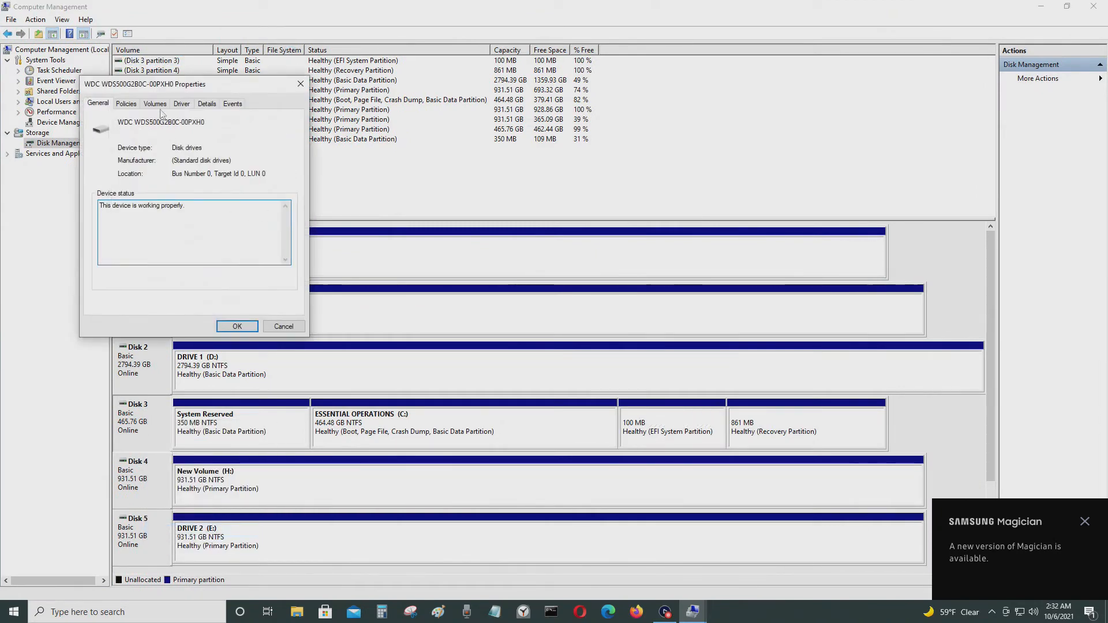
click(155, 103)
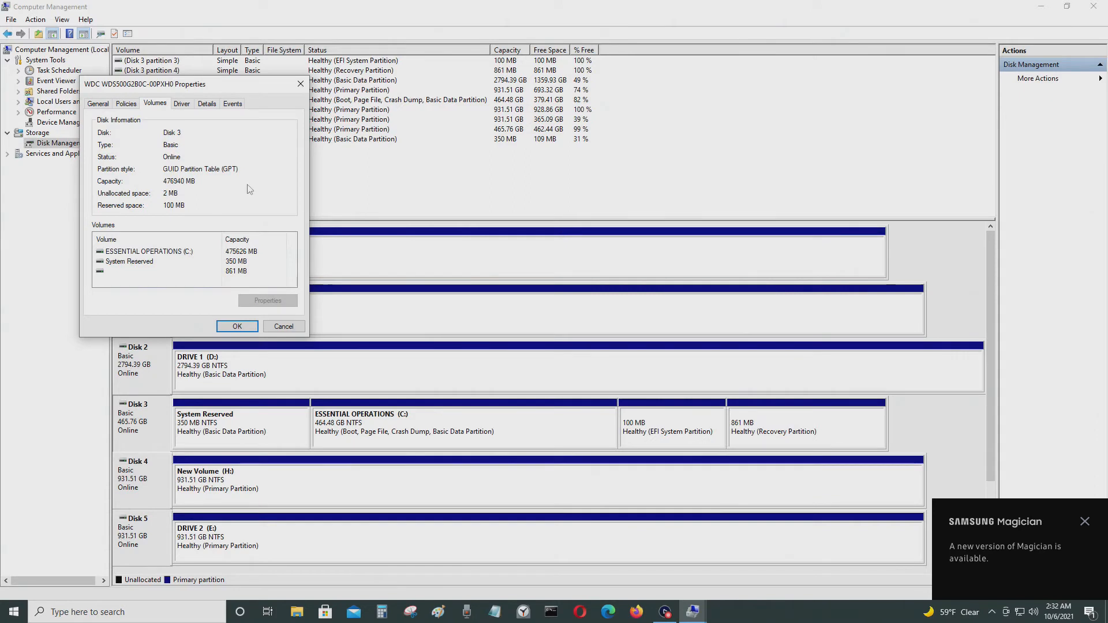
mouse_move(251, 198)
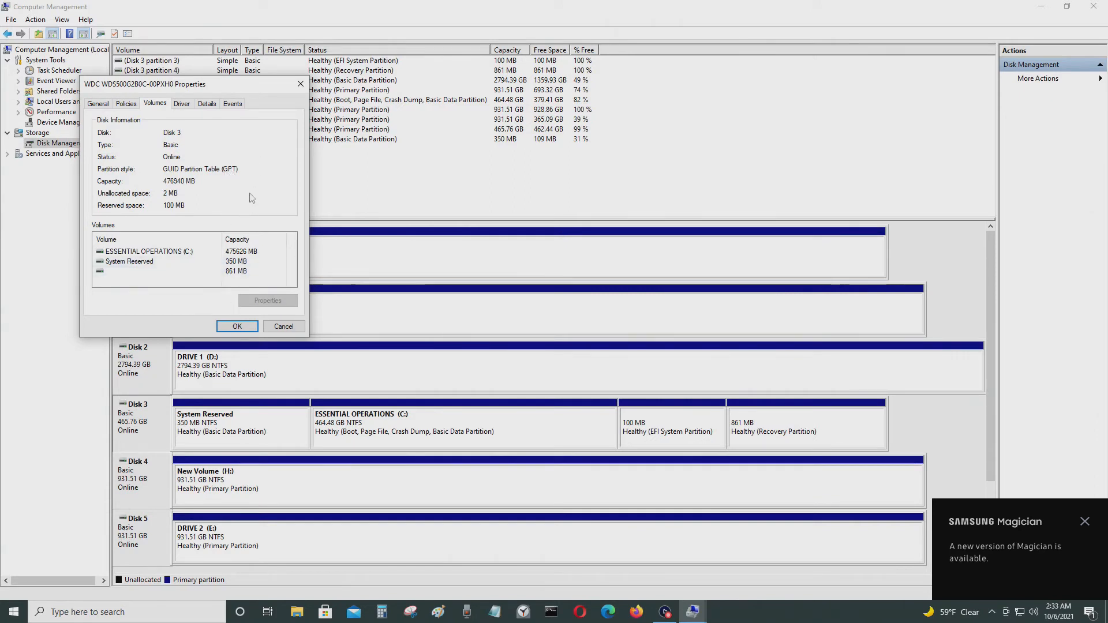
mouse_move(245, 290)
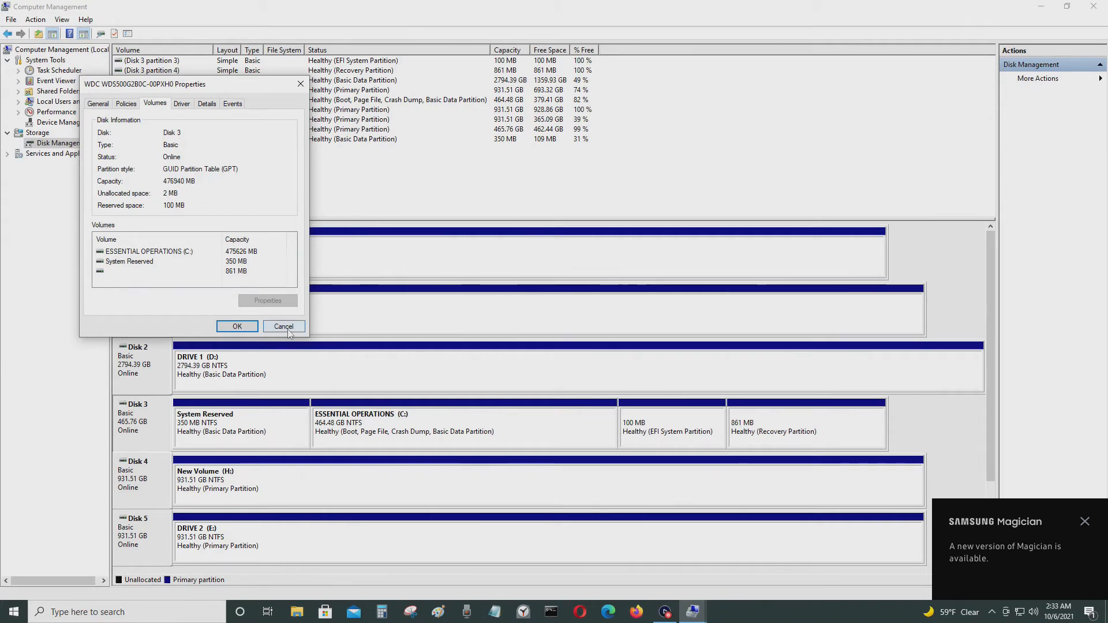
click(282, 327)
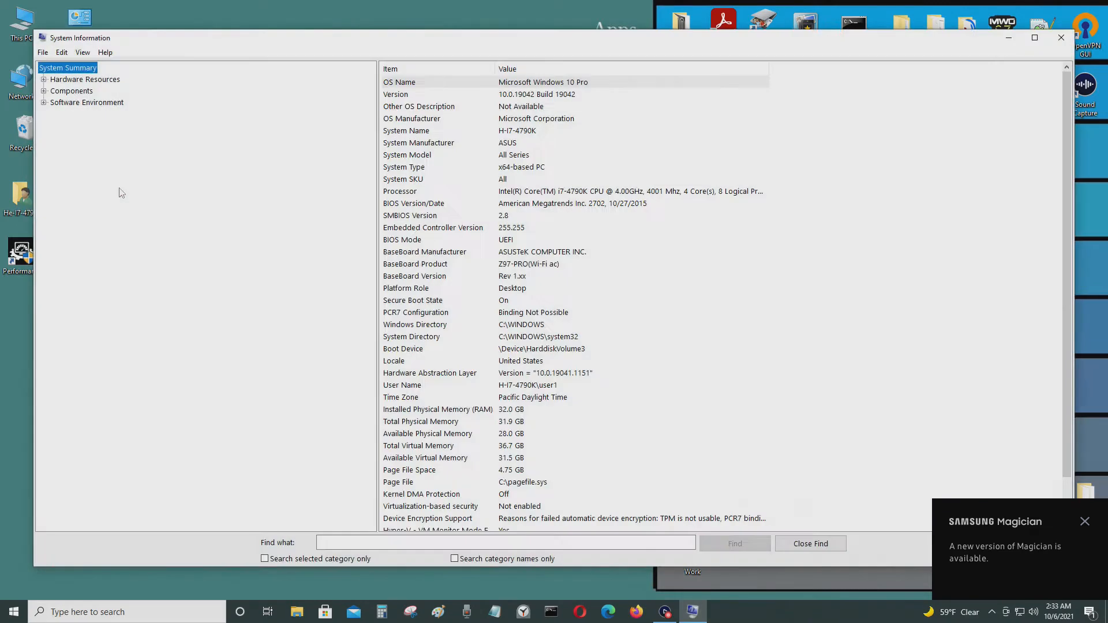
mouse_move(604, 275)
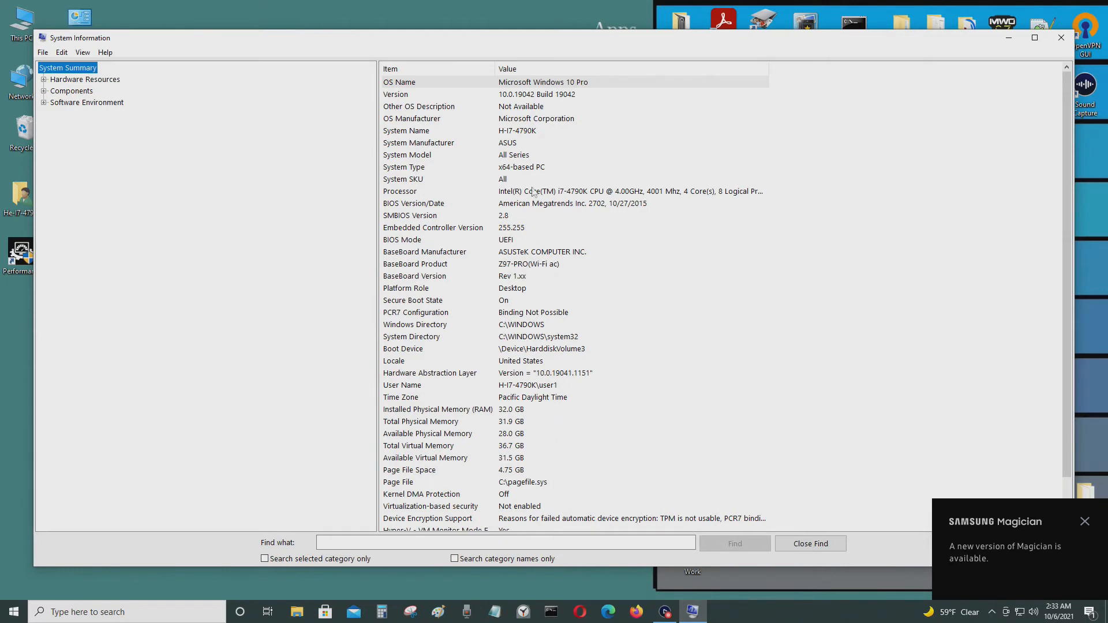
mouse_move(381, 243)
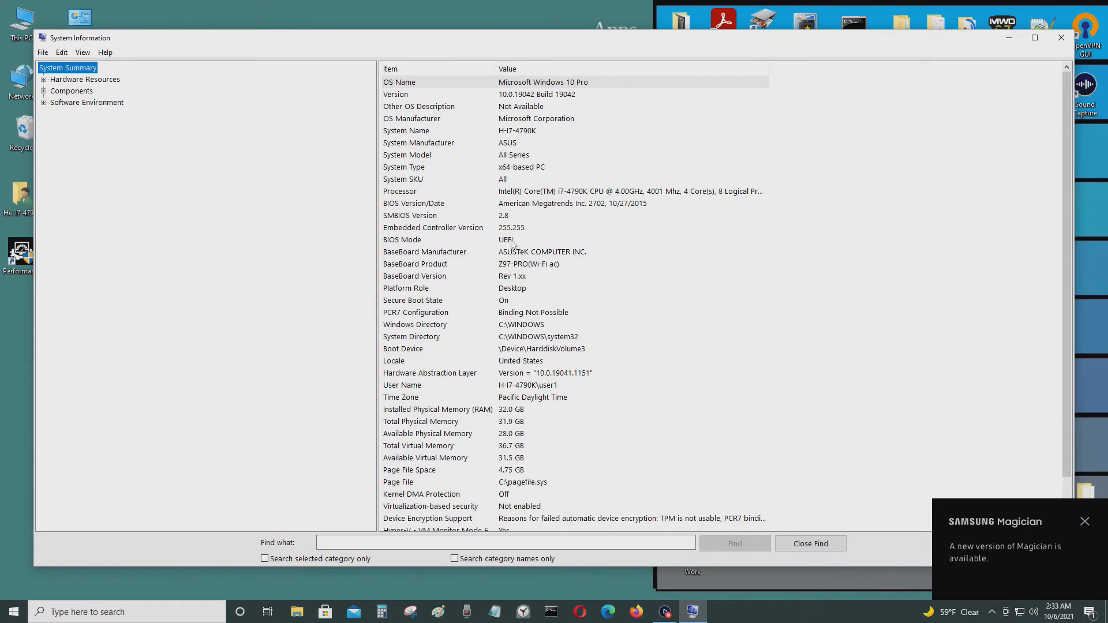
mouse_move(494, 244)
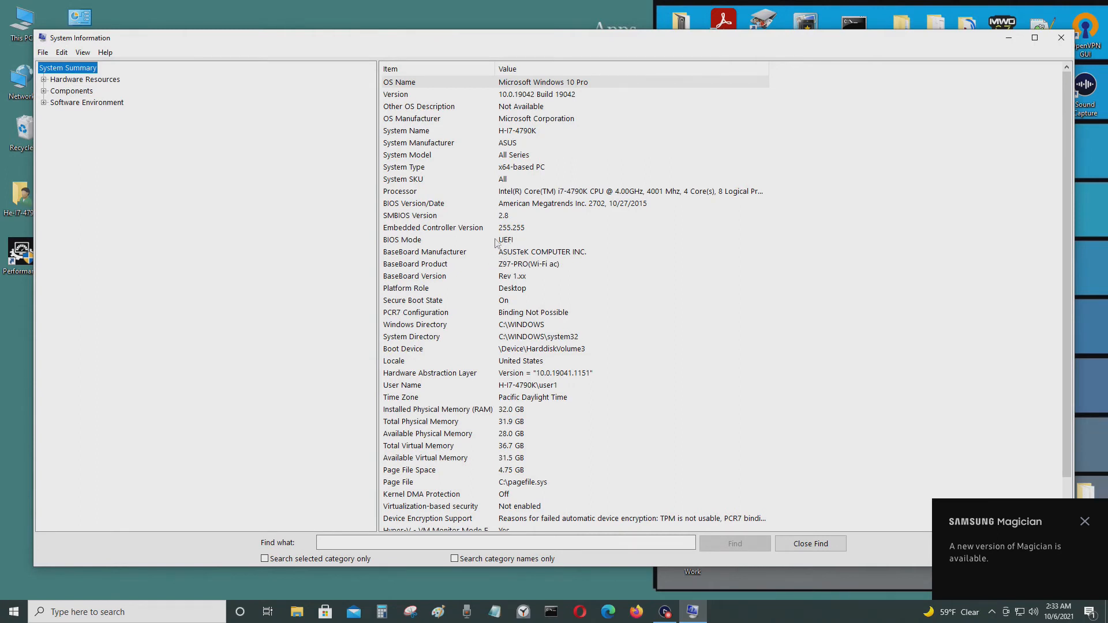
mouse_move(609, 251)
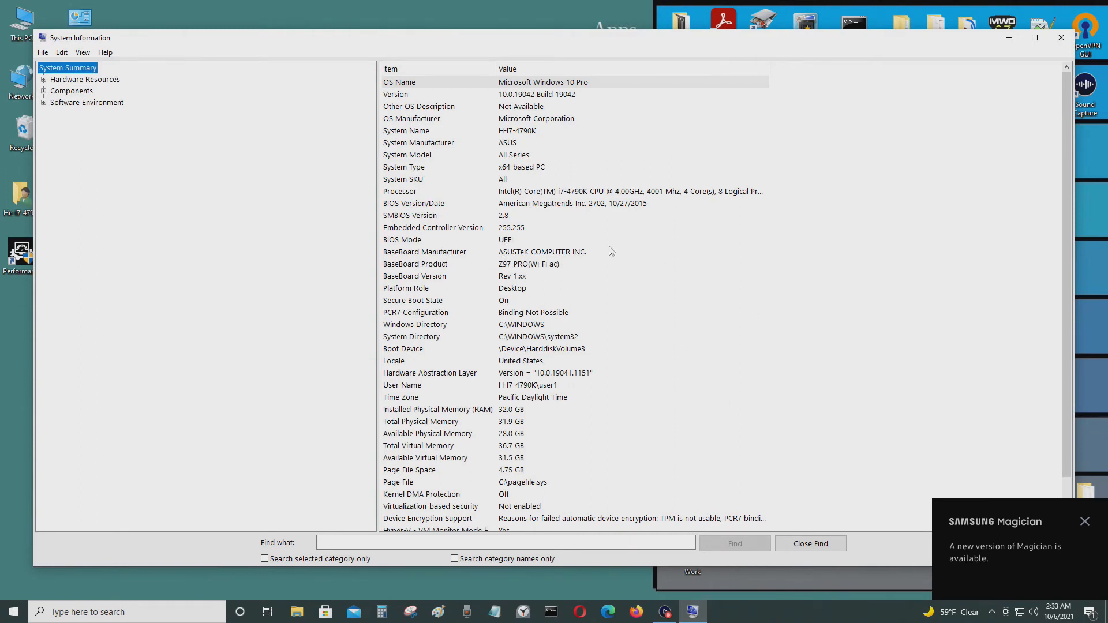
mouse_move(653, 214)
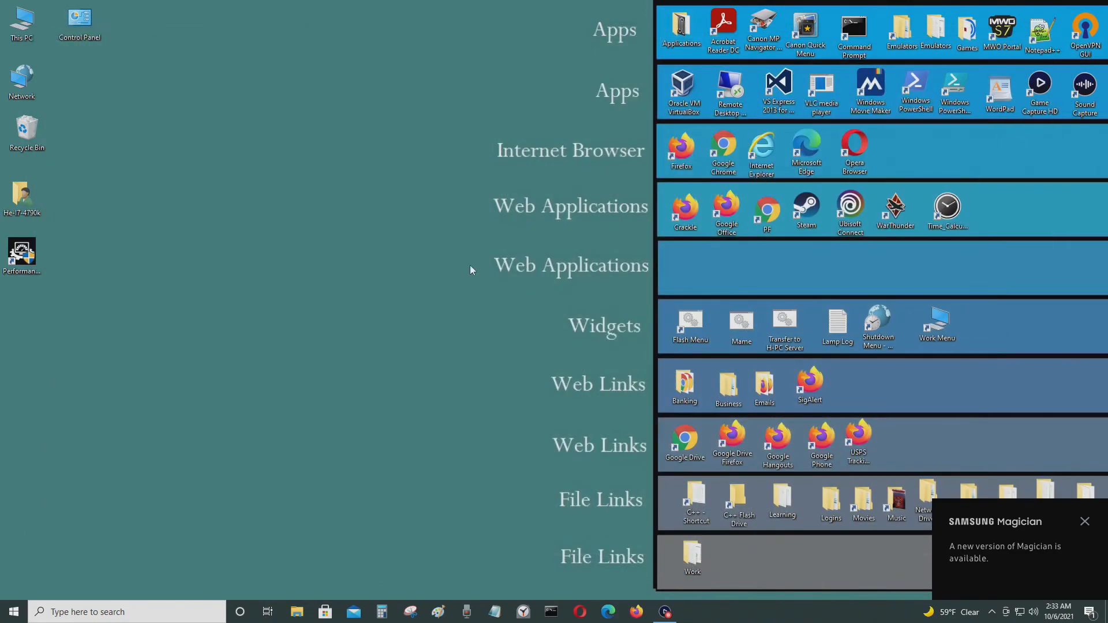
- Go from Start to Settings, Update & Security, then the Recovery page
click(13, 611)
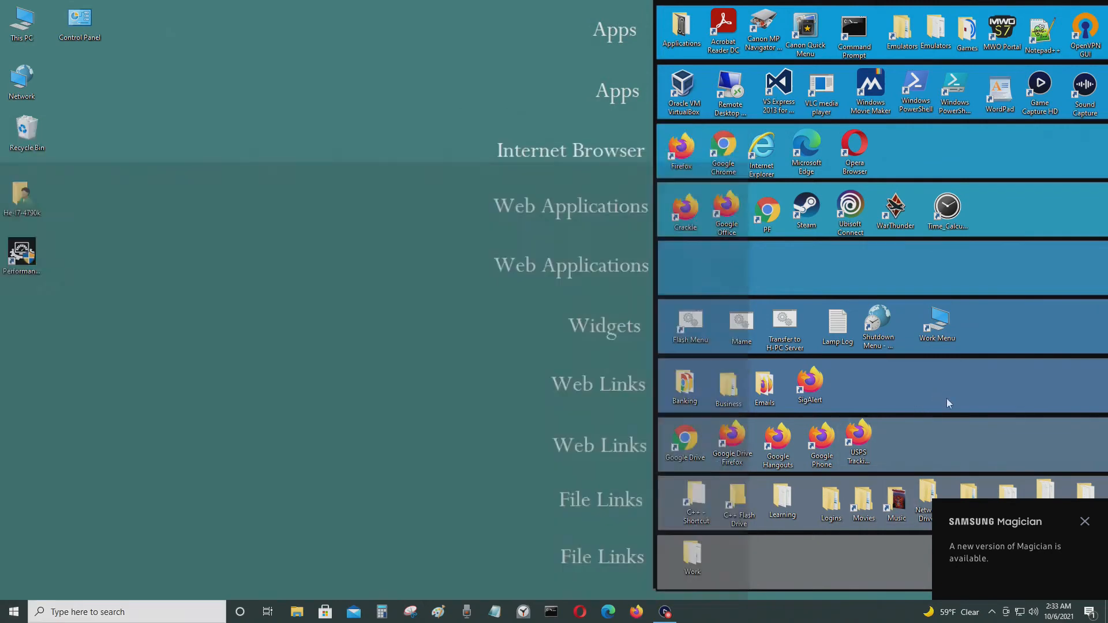
click(12, 611)
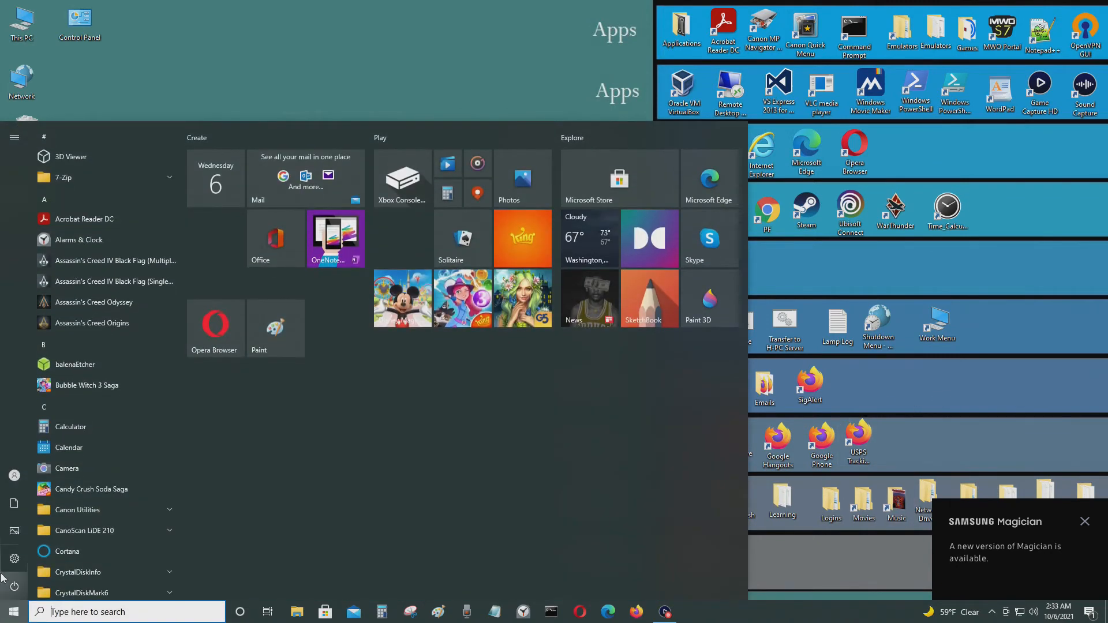
click(13, 559)
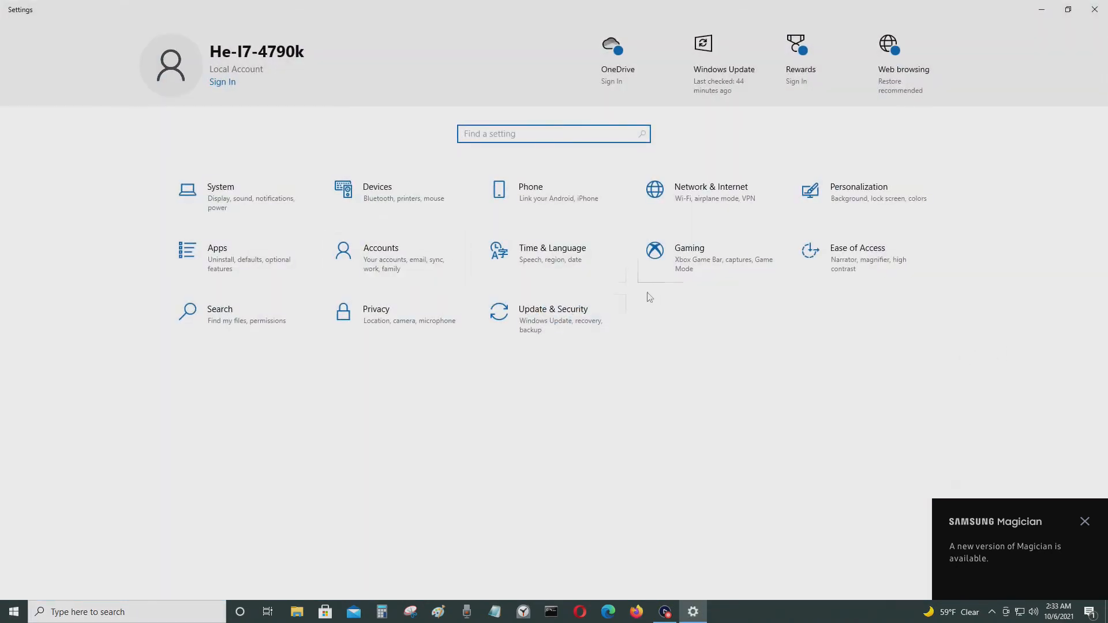
click(553, 318)
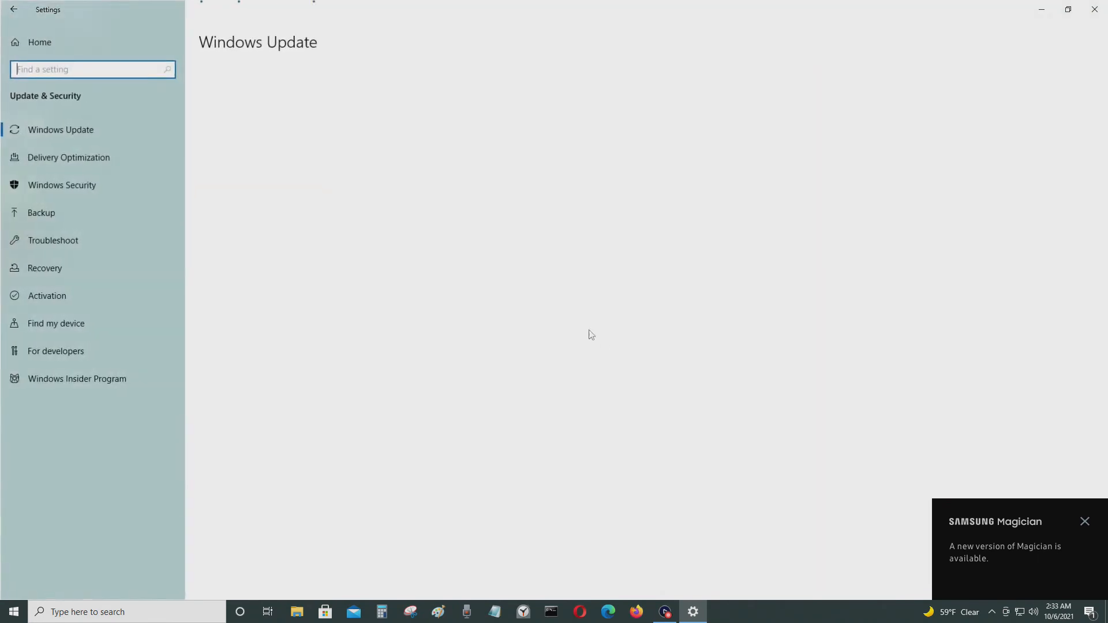
click(61, 129)
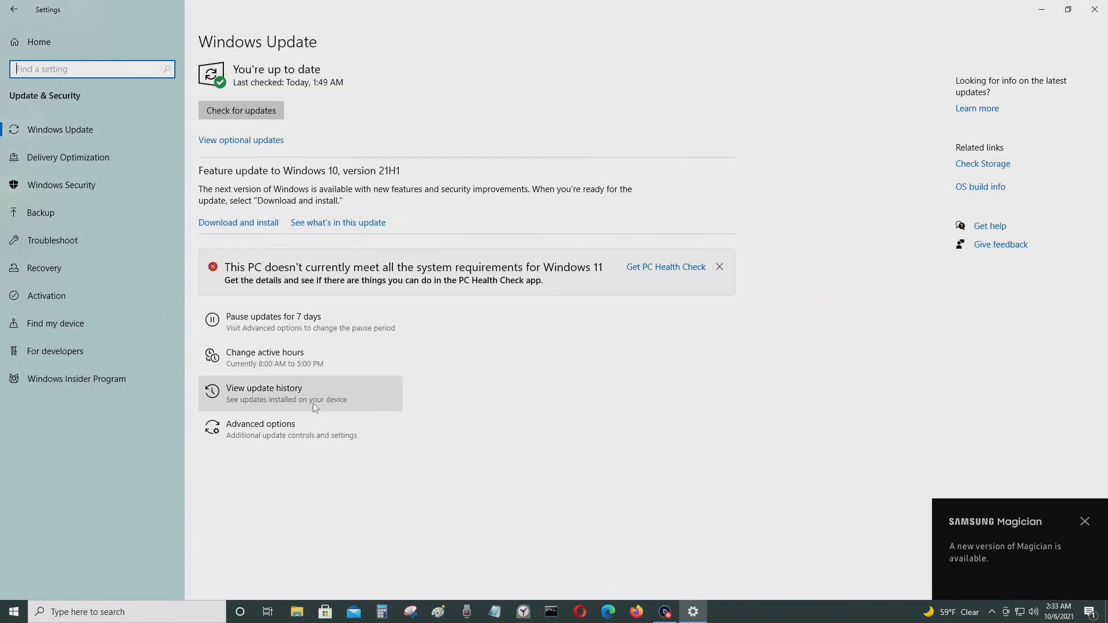
click(43, 268)
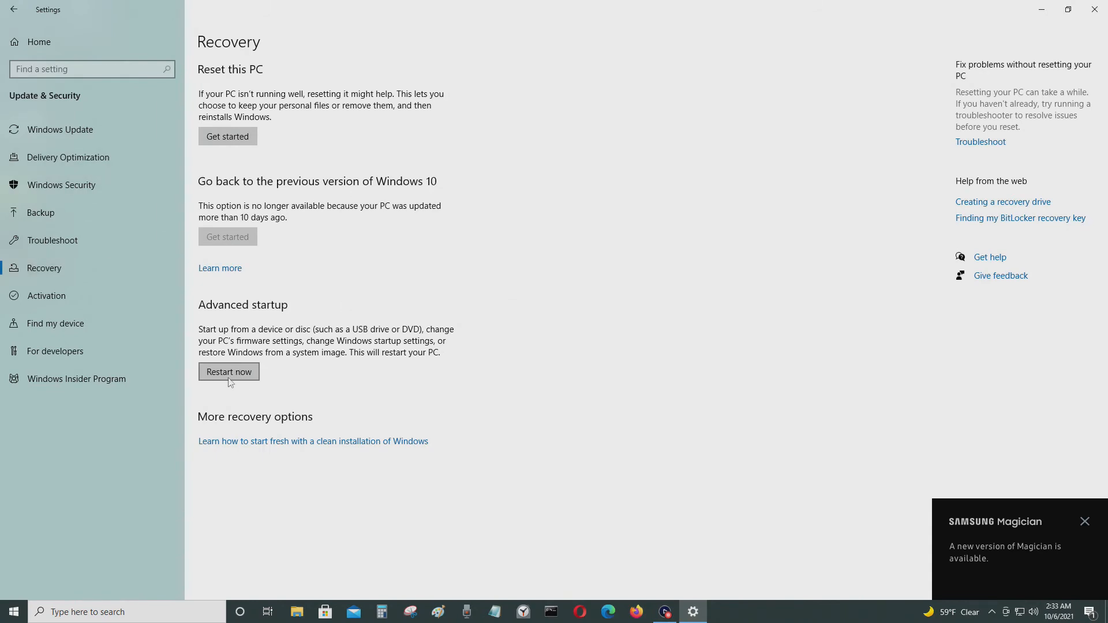
mouse_move(239, 357)
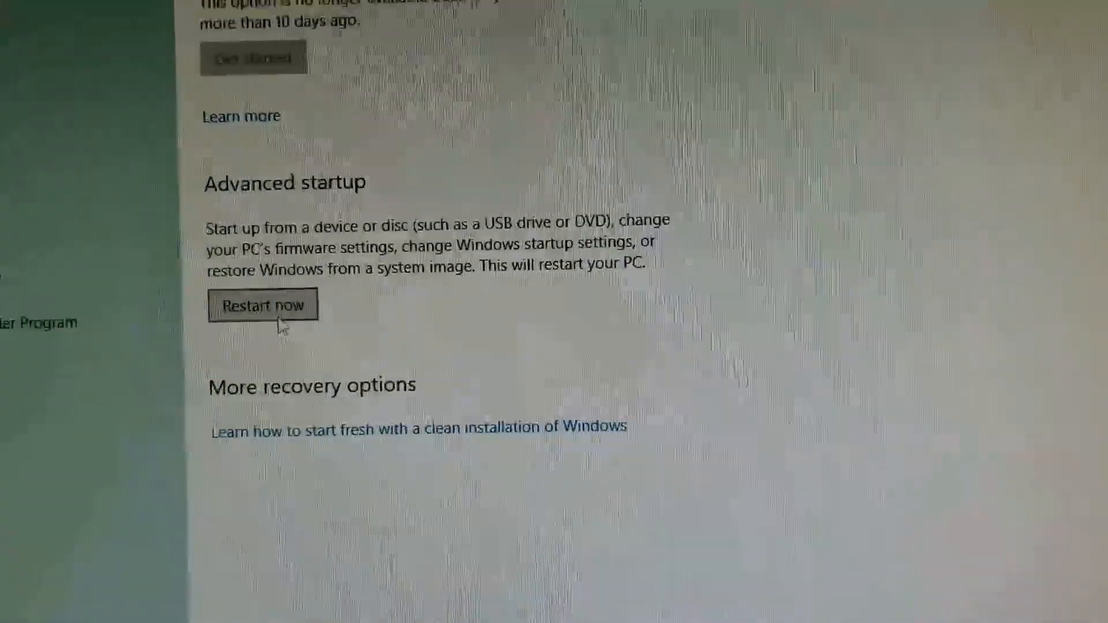
- Restart into Advanced startup, find UEFI Firmware Settings under Advanced options, then continue to Windows 10
click(262, 305)
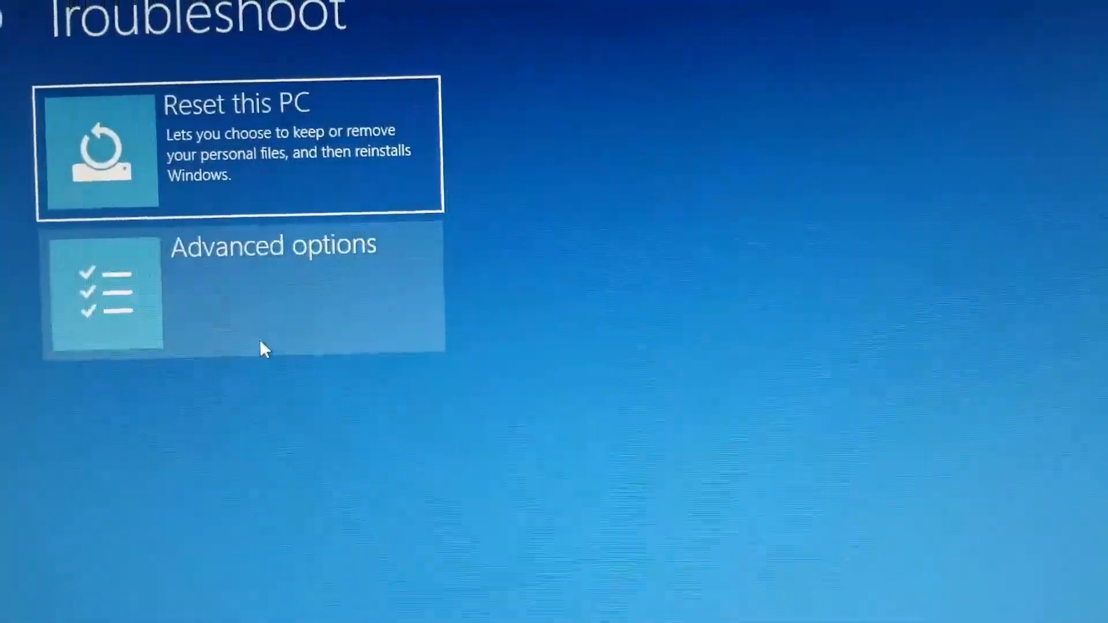
click(271, 289)
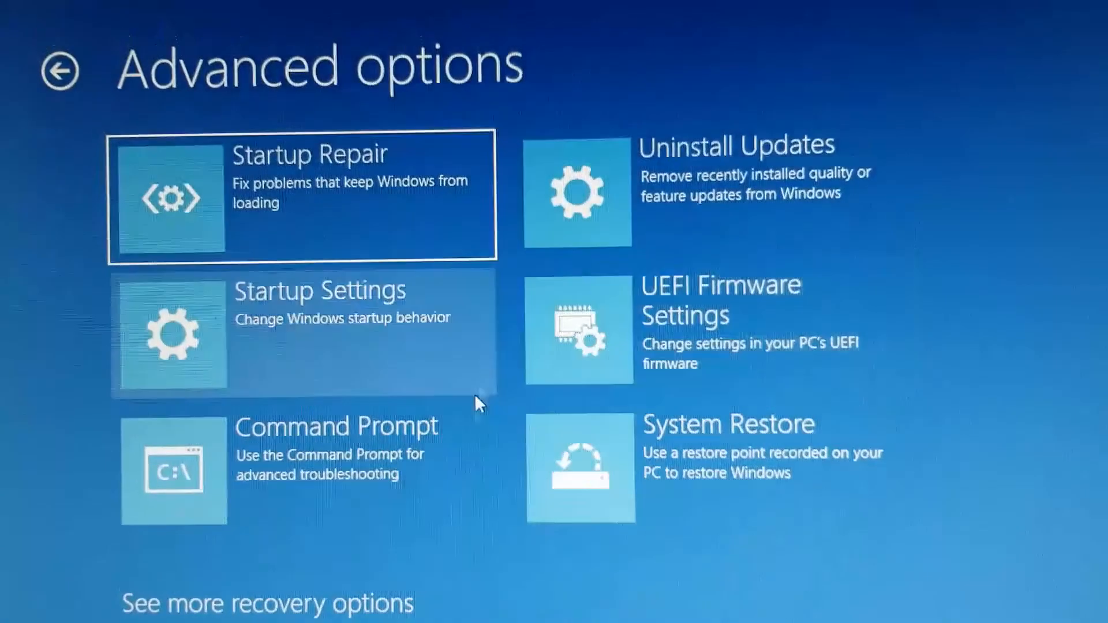
click(267, 603)
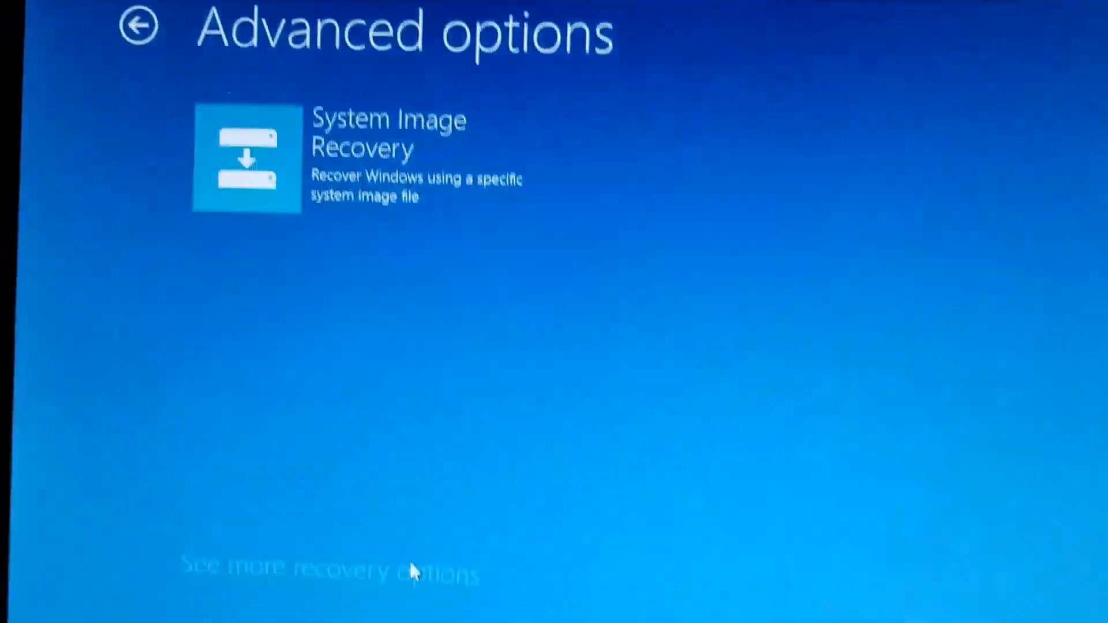
scroll(down, 3)
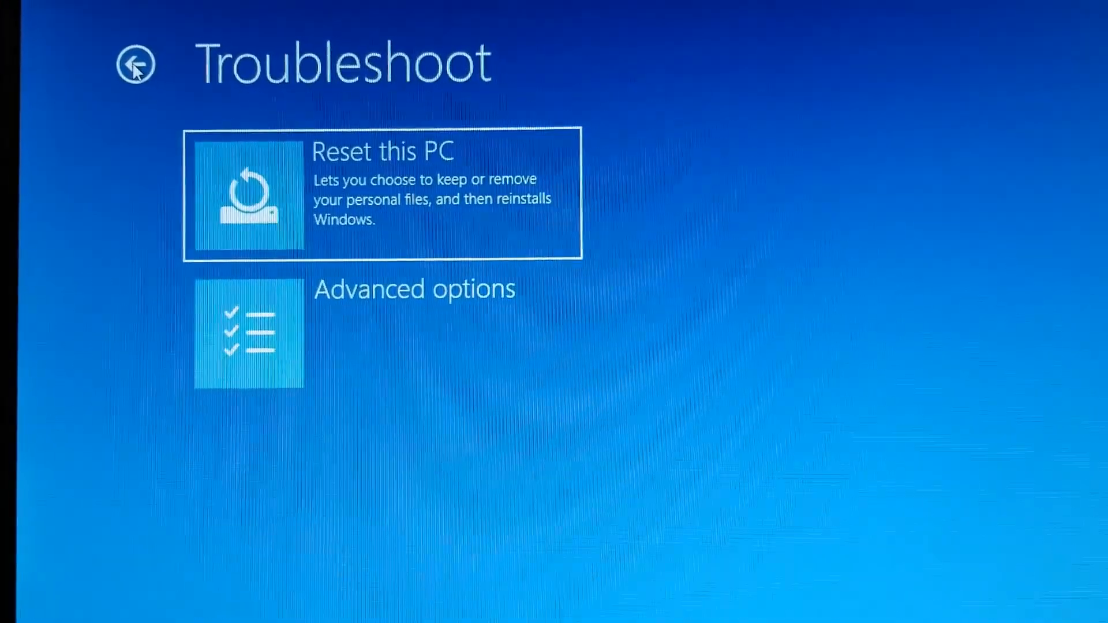
click(136, 66)
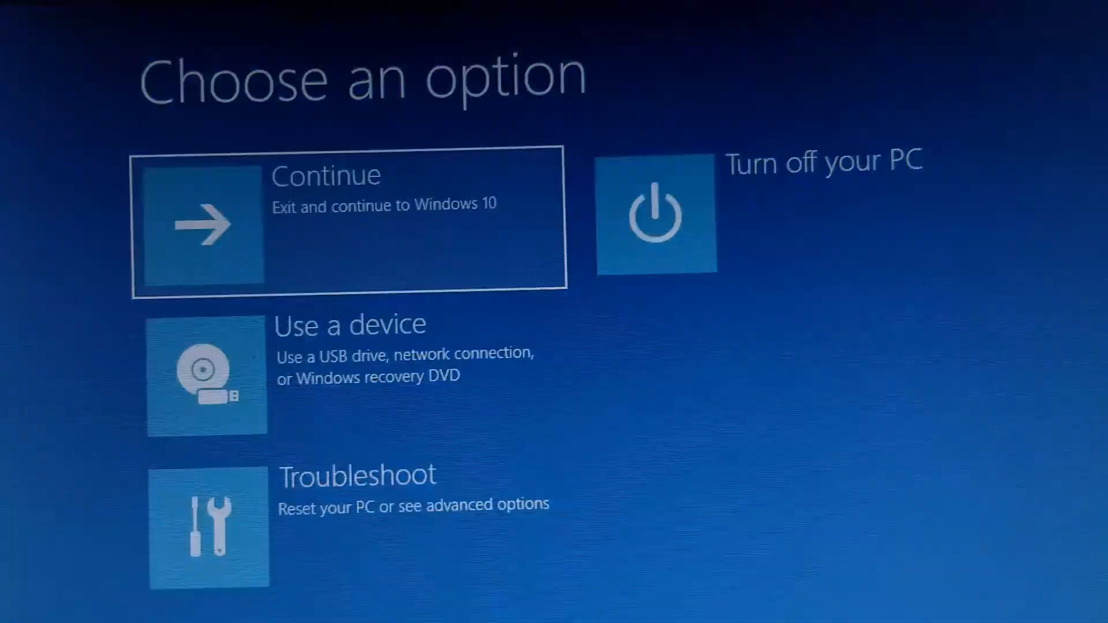
click(350, 219)
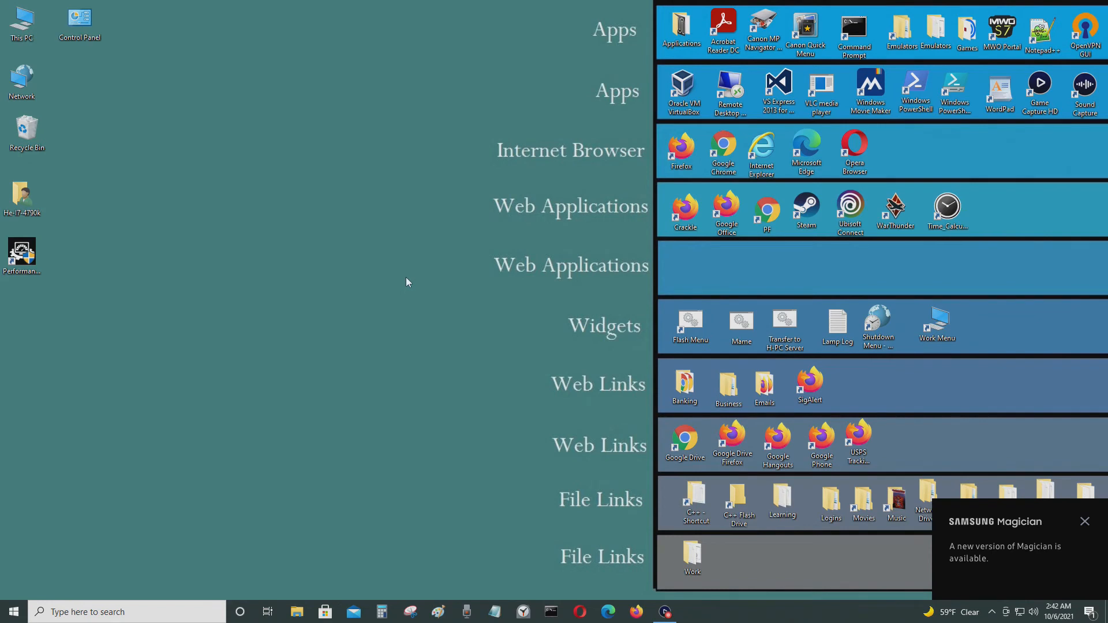
mouse_move(454, 375)
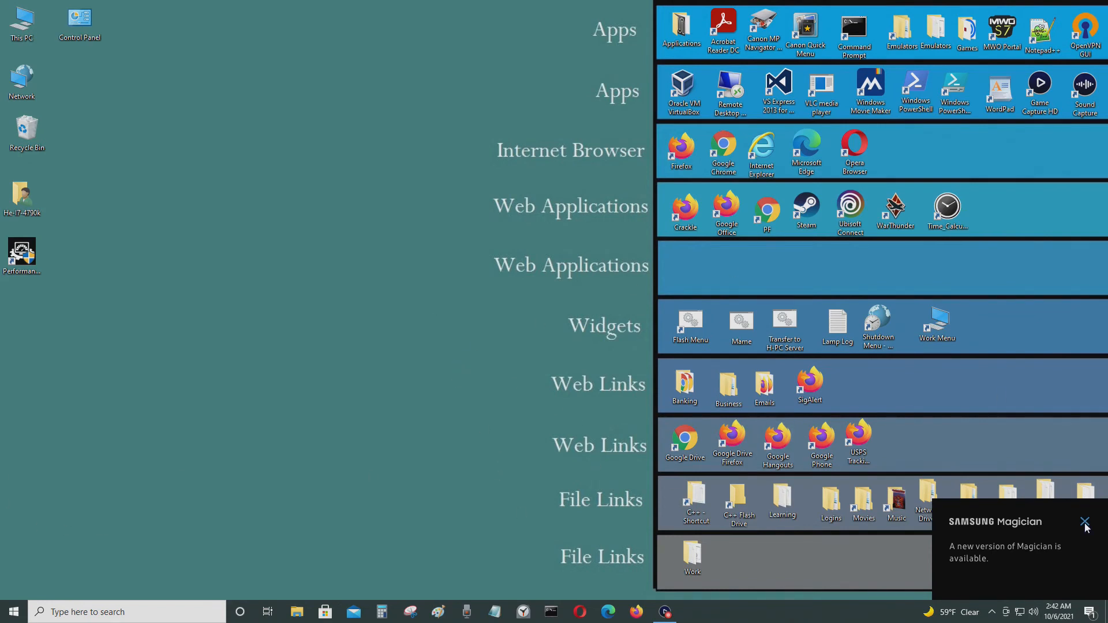
- Dismiss the update notice and relaunch Computer Management maximized on Disk Management
click(1086, 523)
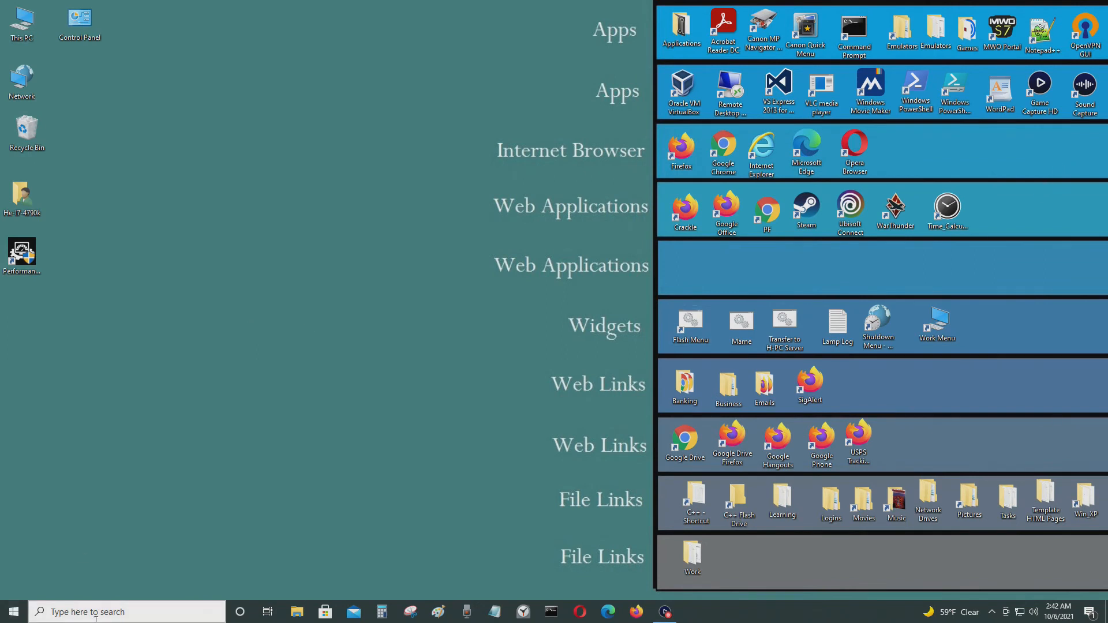
mouse_move(13, 611)
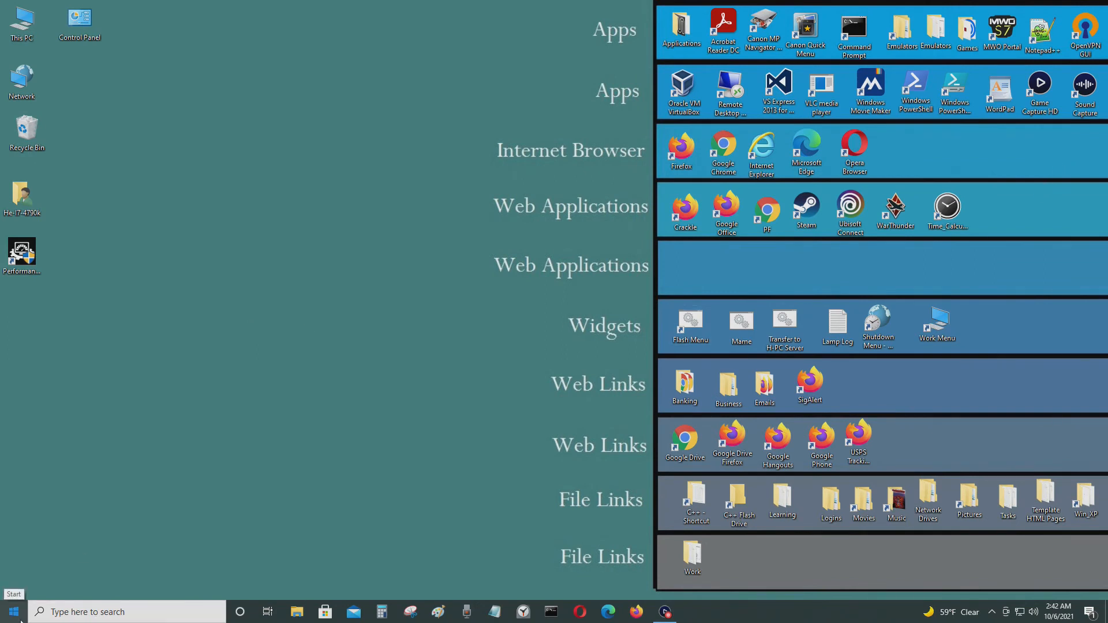
mouse_move(276, 354)
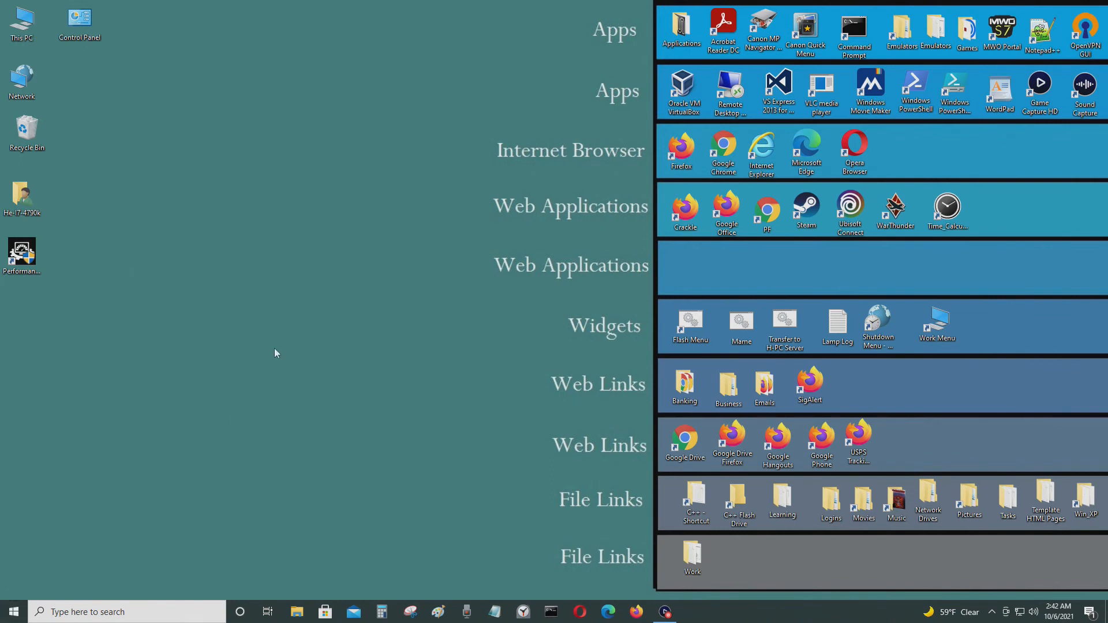
click(127, 611)
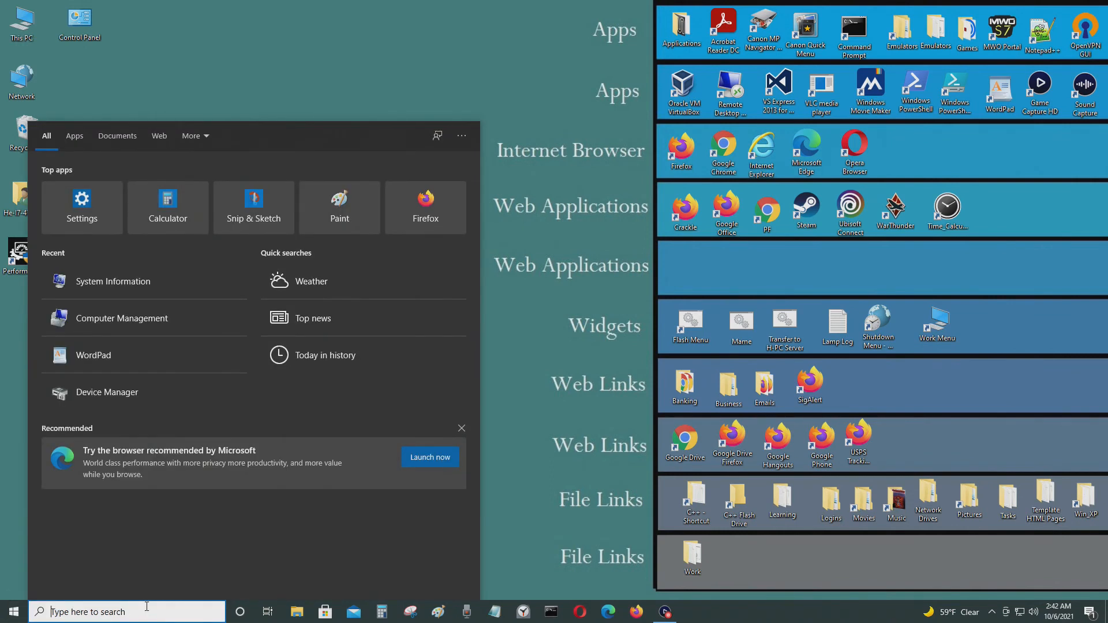
mouse_move(121, 318)
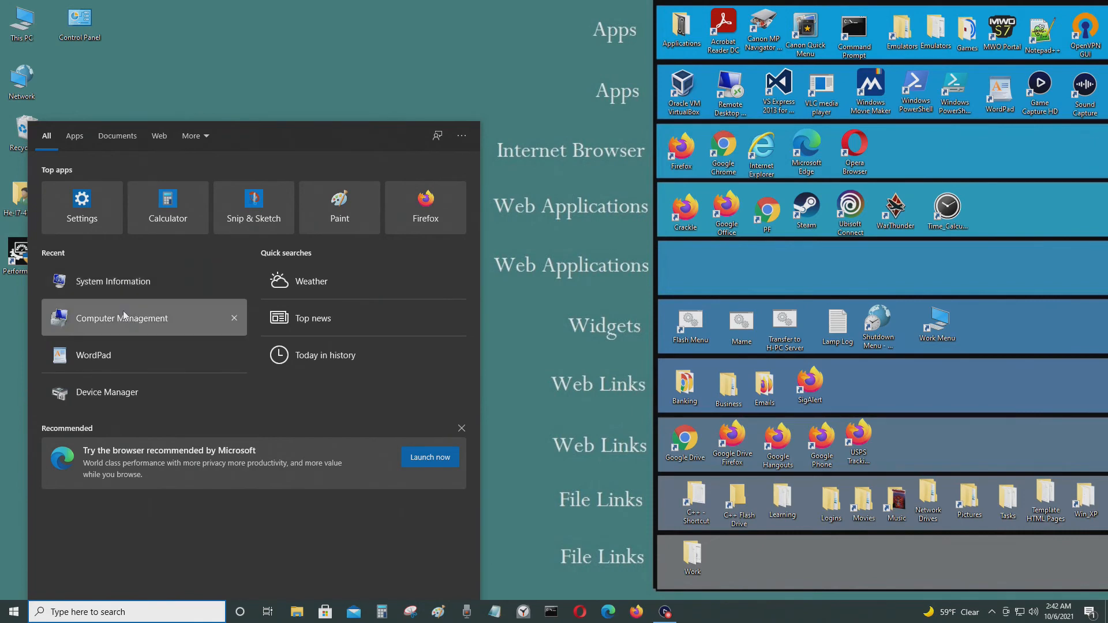
click(566, 129)
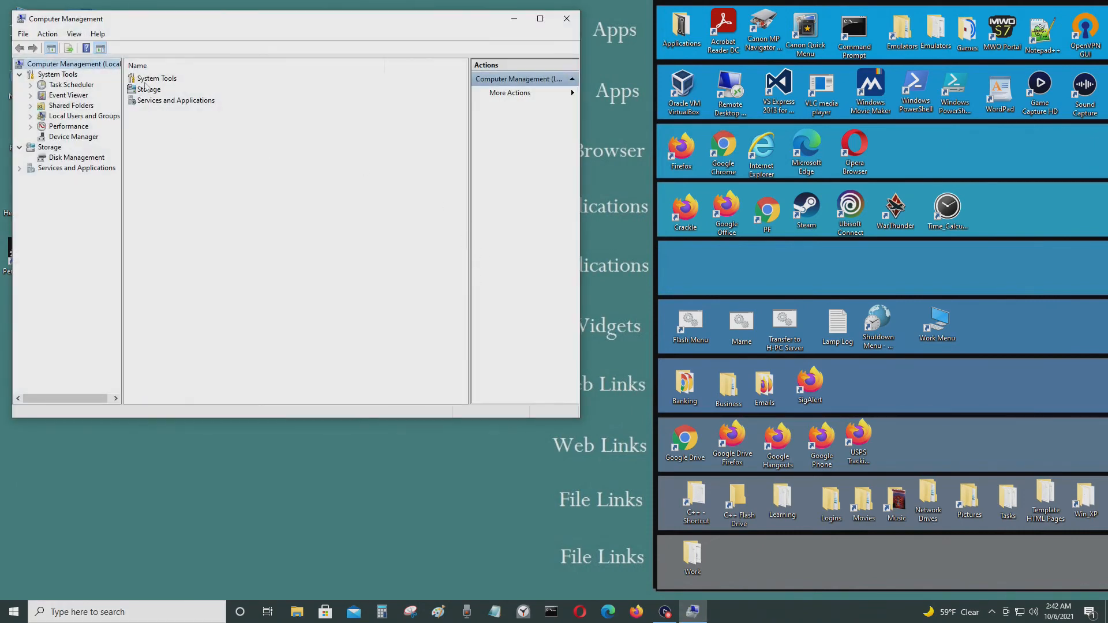
click(76, 158)
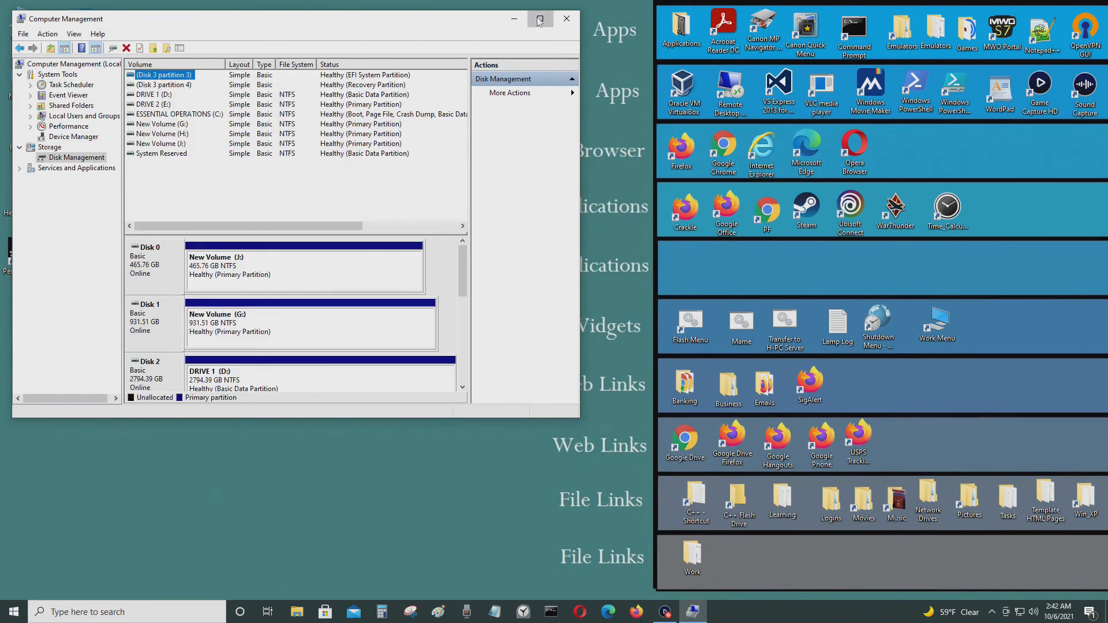
click(539, 19)
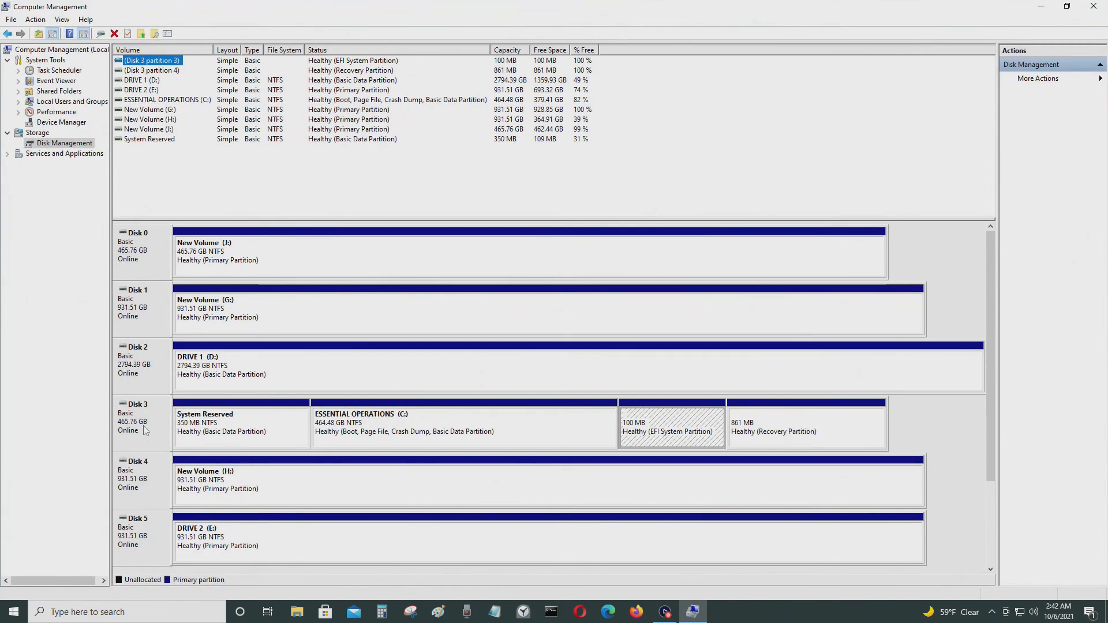
- Recheck Disk 3's properties for GPT partition style, cancel, and scroll the disk list
right_click(141, 420)
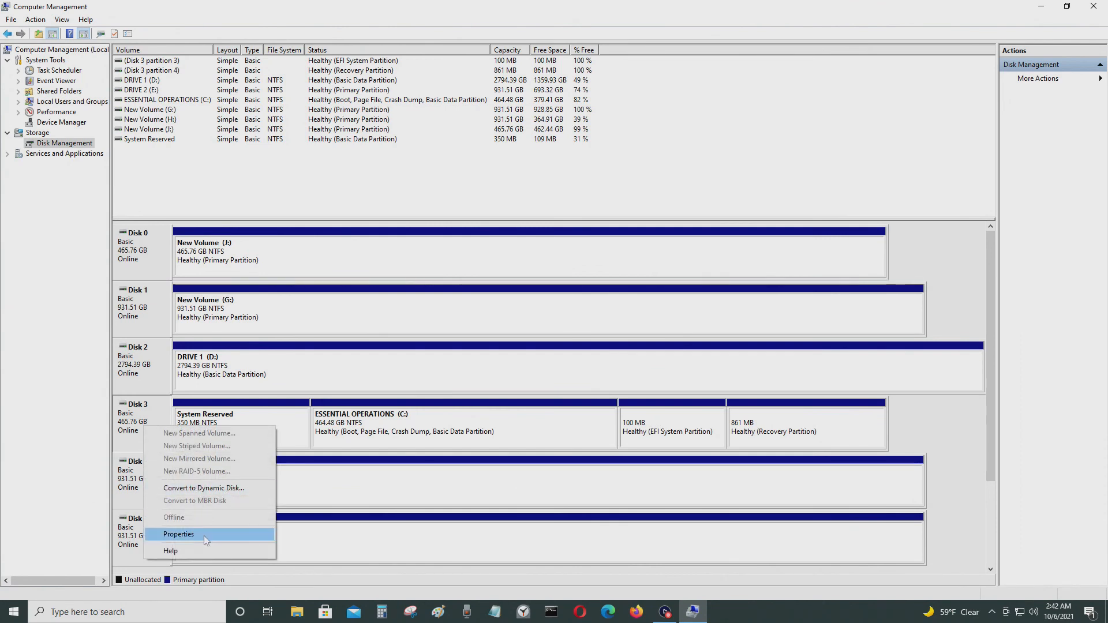
click(179, 533)
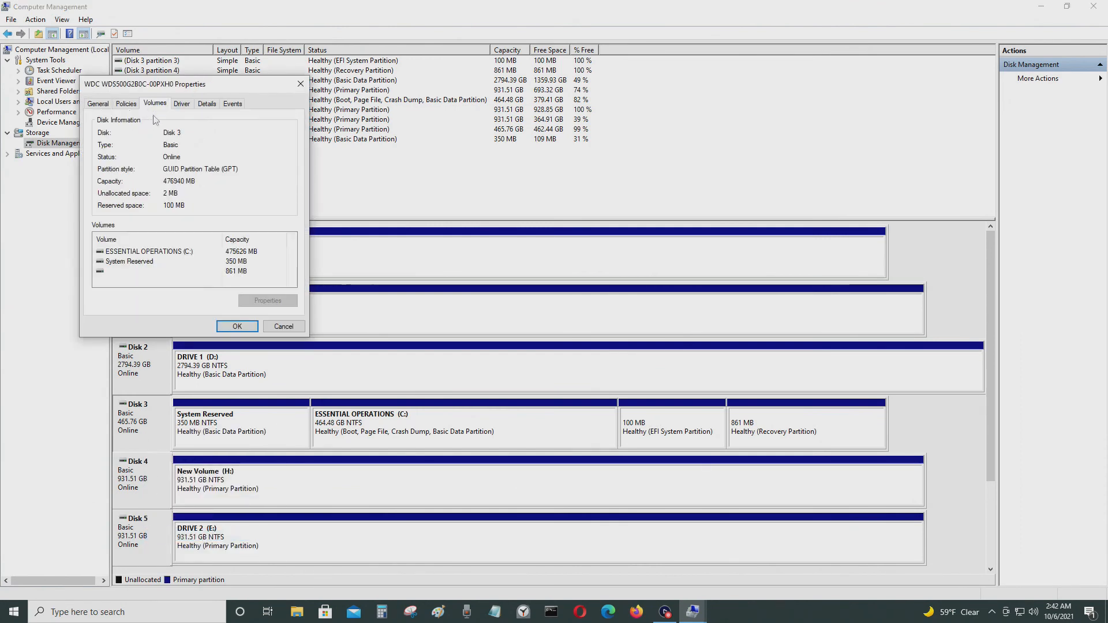
mouse_move(236, 183)
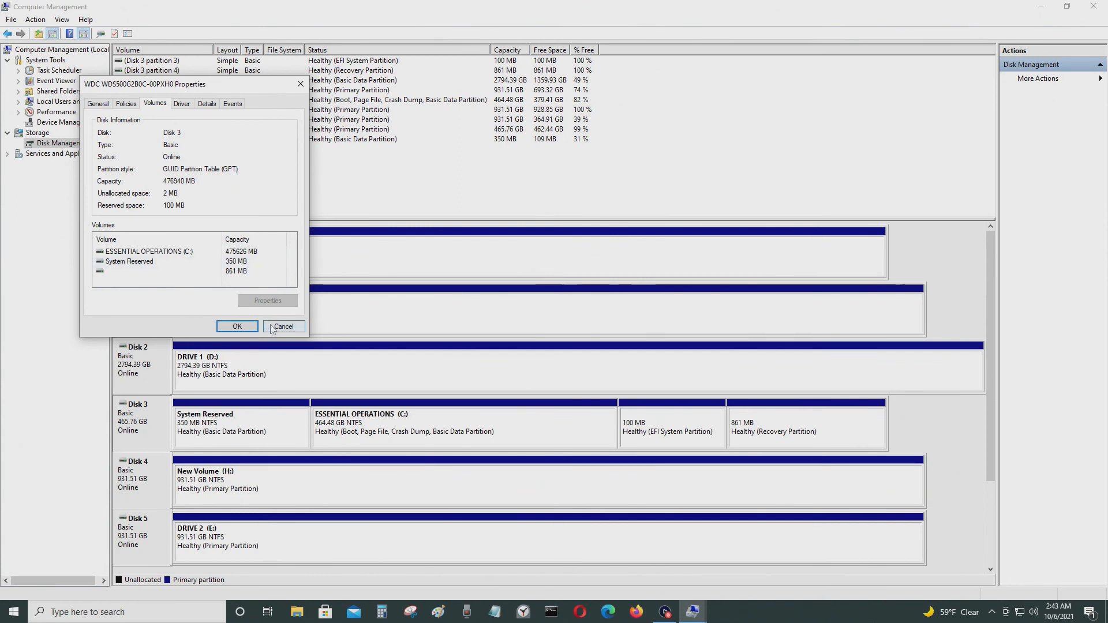
mouse_move(237, 326)
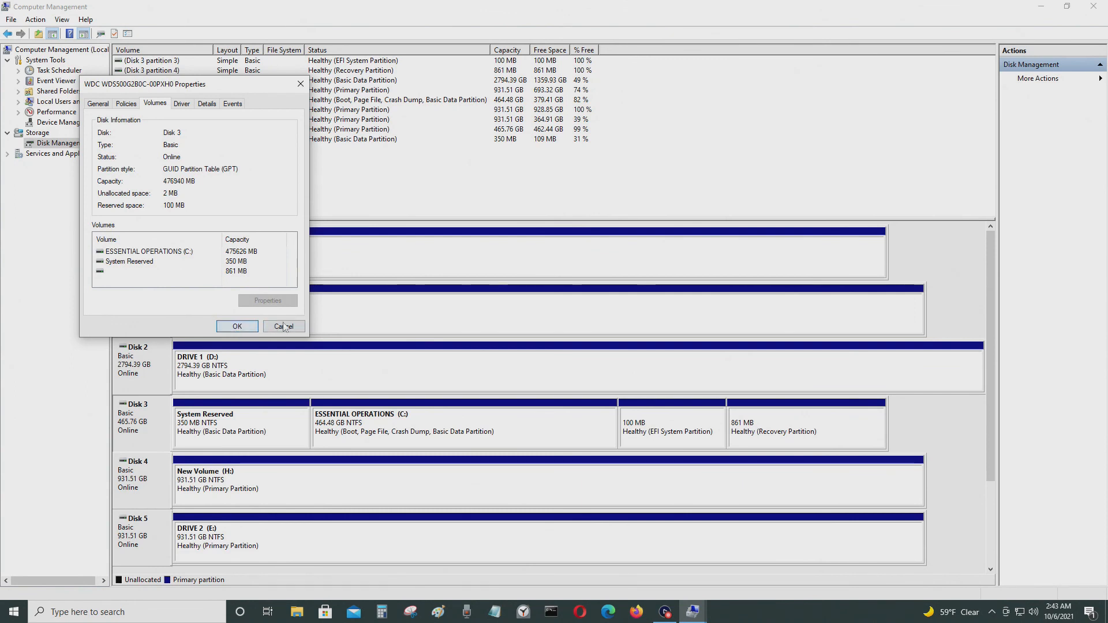
click(284, 325)
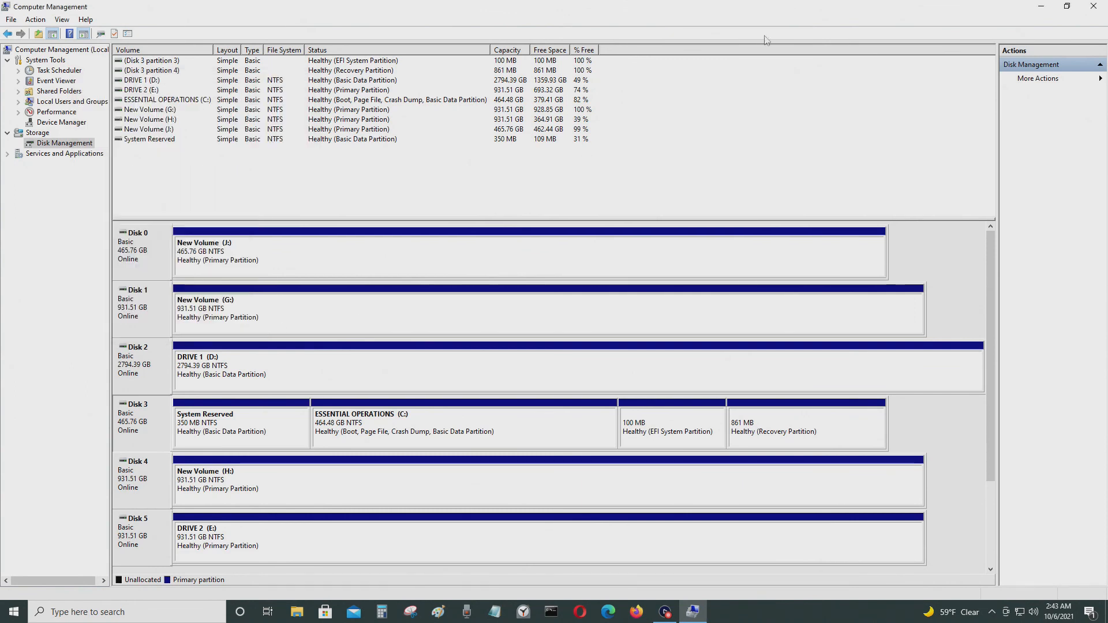
mouse_move(996, 516)
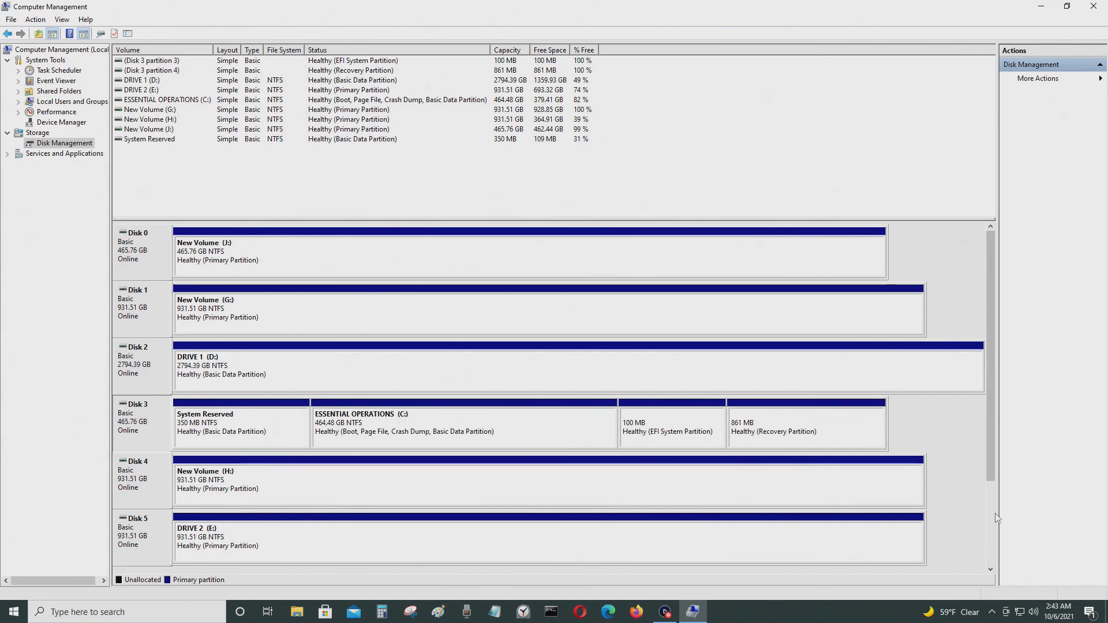
scroll(down, 3)
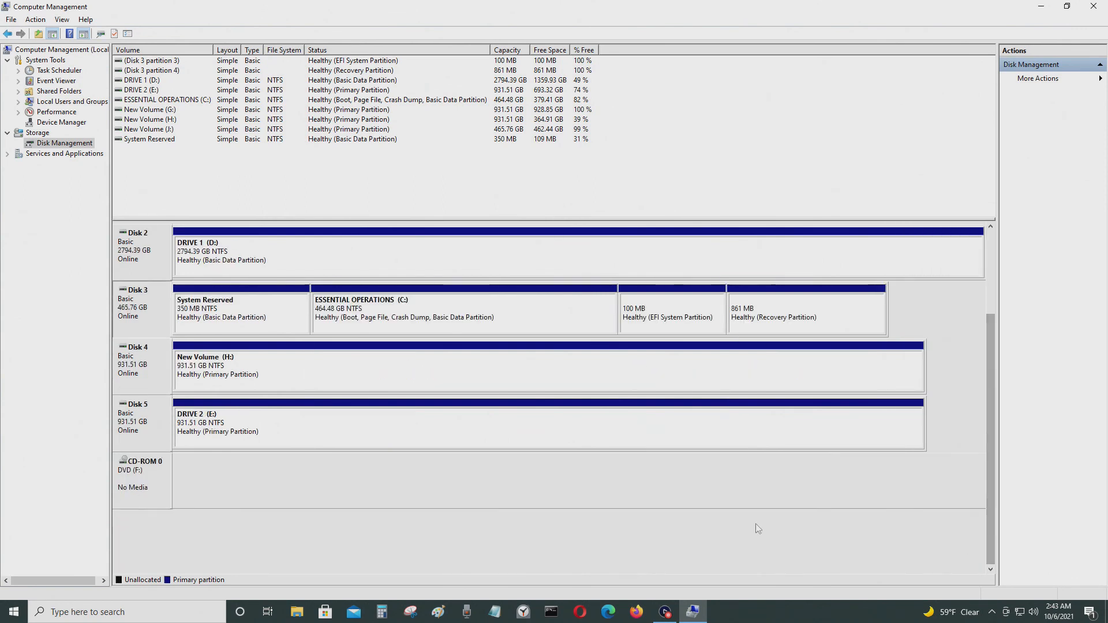